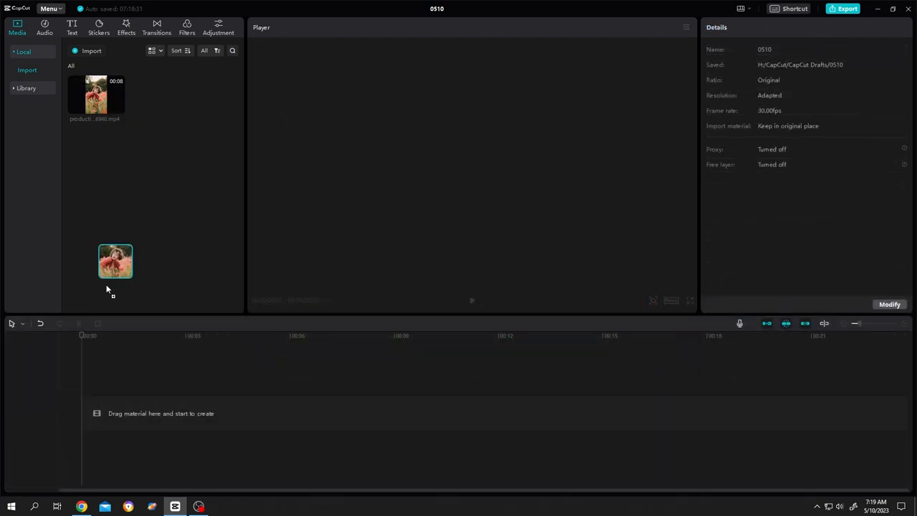
Add the poppy-field clip of the woman in red to the timeline.
{"action": "left_click_drag", "start_coordinate": [115, 261], "coordinate": [215, 412]}
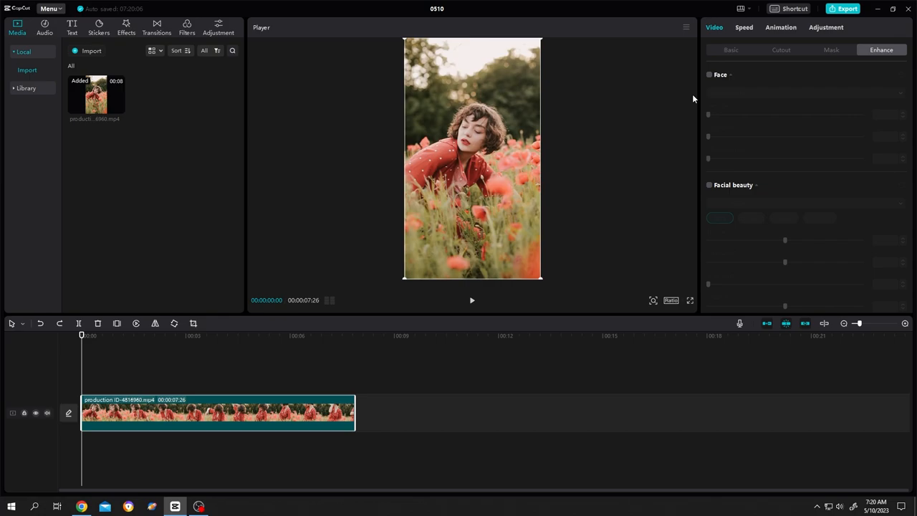
Enable Chroma key under Cutout and sample the woman's red dress as the key colour.
{"action": "left_click", "coordinate": [780, 49]}
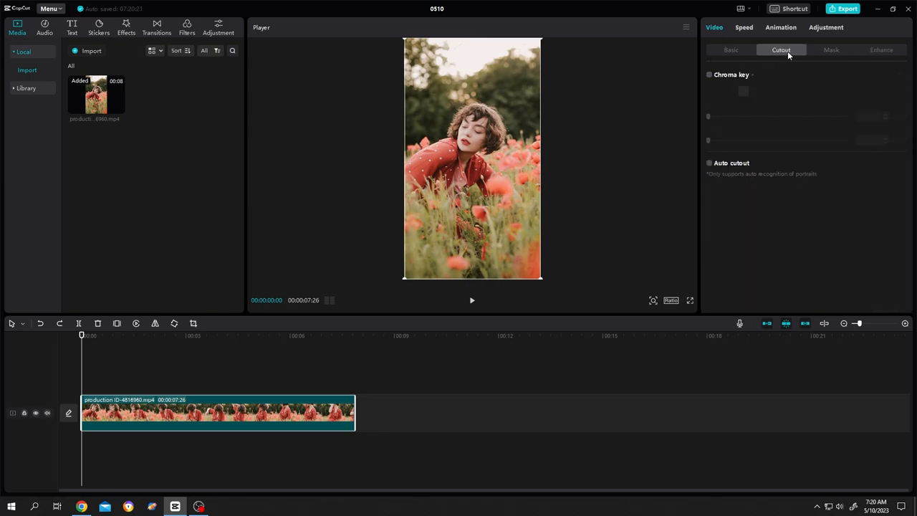
{"action": "left_click", "coordinate": [709, 75]}
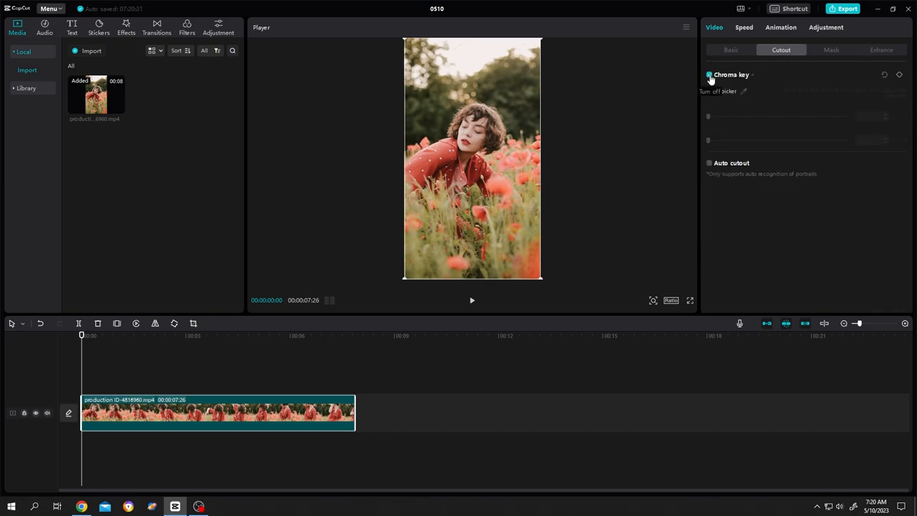
{"action": "left_click", "coordinate": [711, 74]}
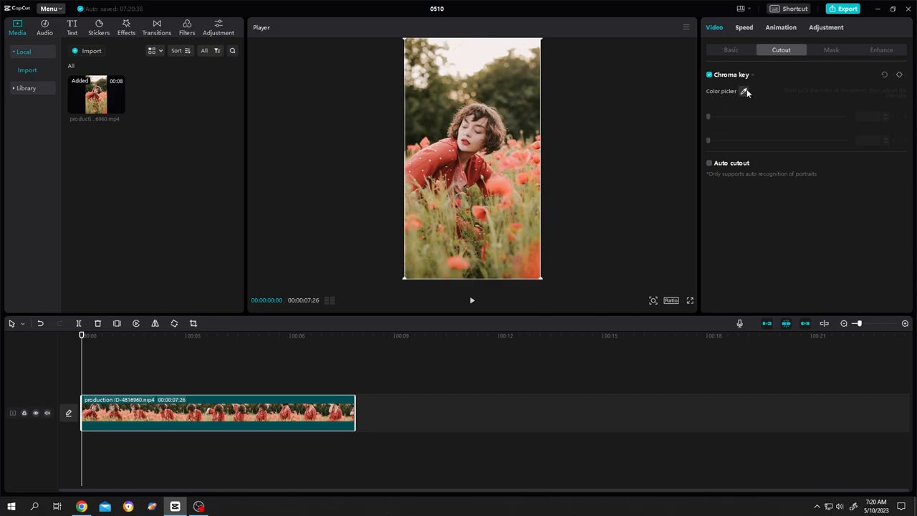
{"action": "left_click", "coordinate": [744, 92]}
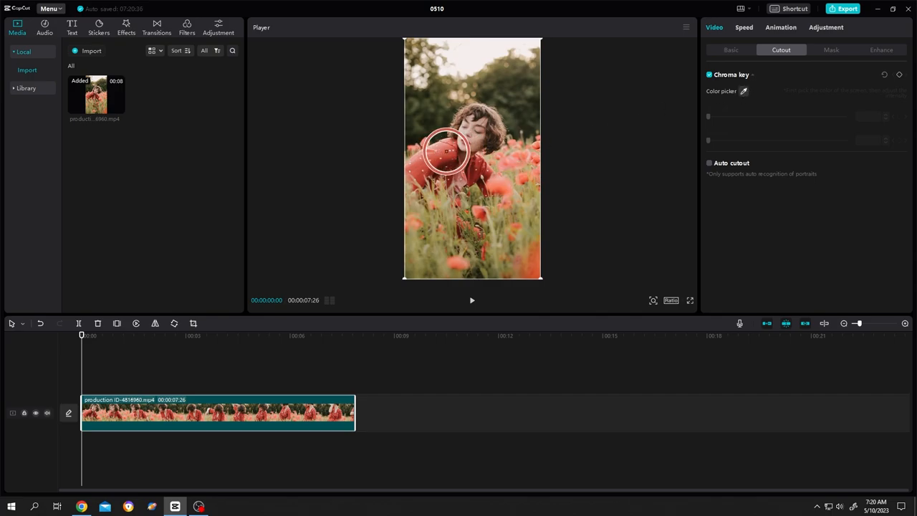
{"action": "left_click", "coordinate": [448, 150]}
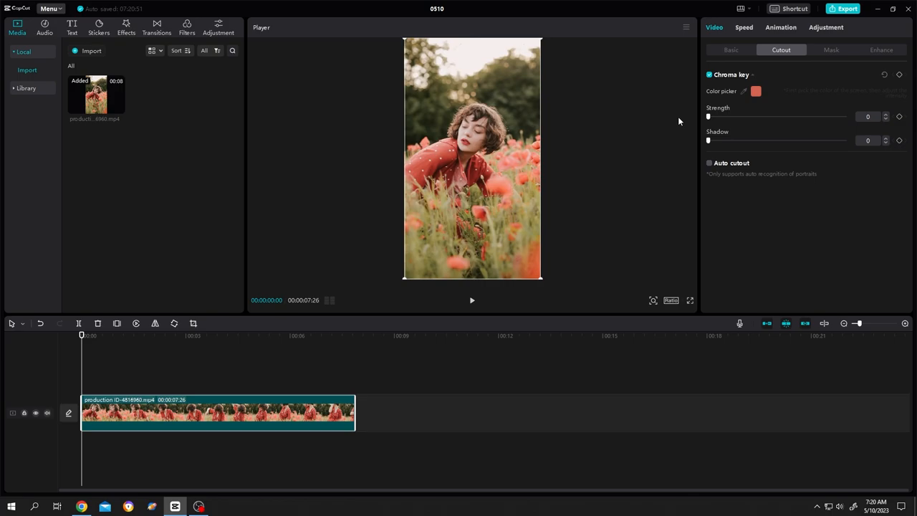
Set chroma key strength to 17 and shadow to 100, then reselect the keyed top clip.
{"action": "left_click_drag", "start_coordinate": [708, 116], "coordinate": [714, 116]}
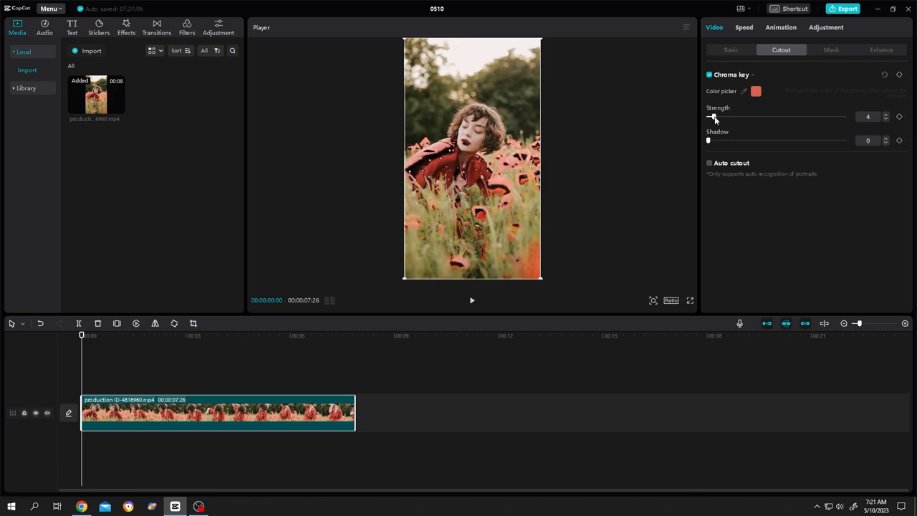
{"action": "left_click_drag", "start_coordinate": [711, 116], "coordinate": [720, 116]}
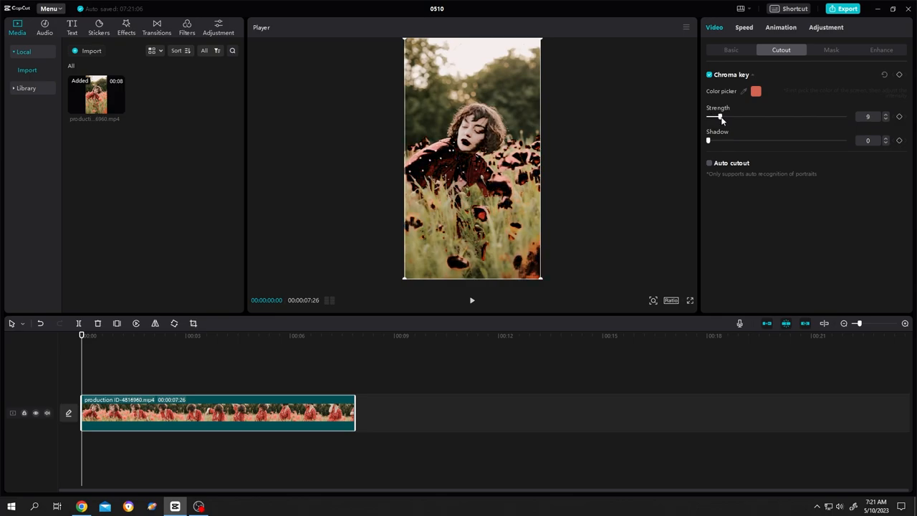
{"action": "left_click_drag", "start_coordinate": [720, 116], "coordinate": [726, 116]}
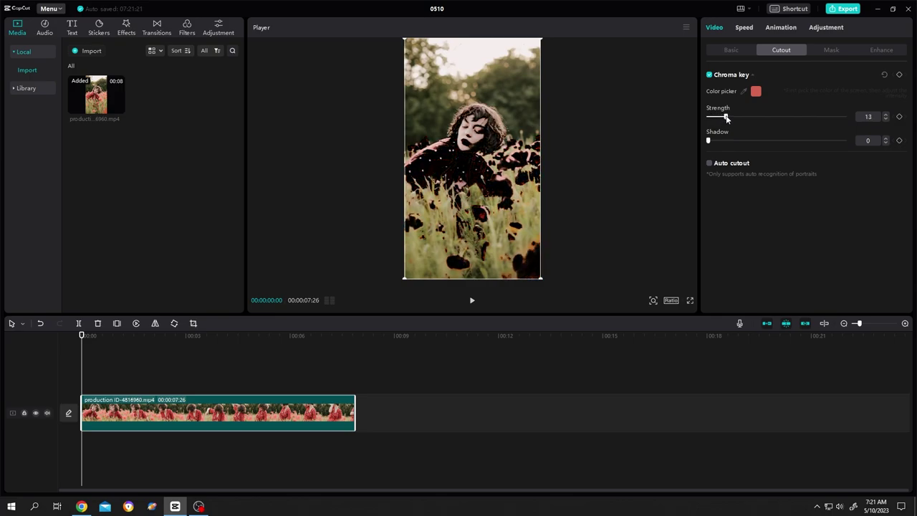
{"action": "left_click_drag", "start_coordinate": [707, 140], "coordinate": [774, 140]}
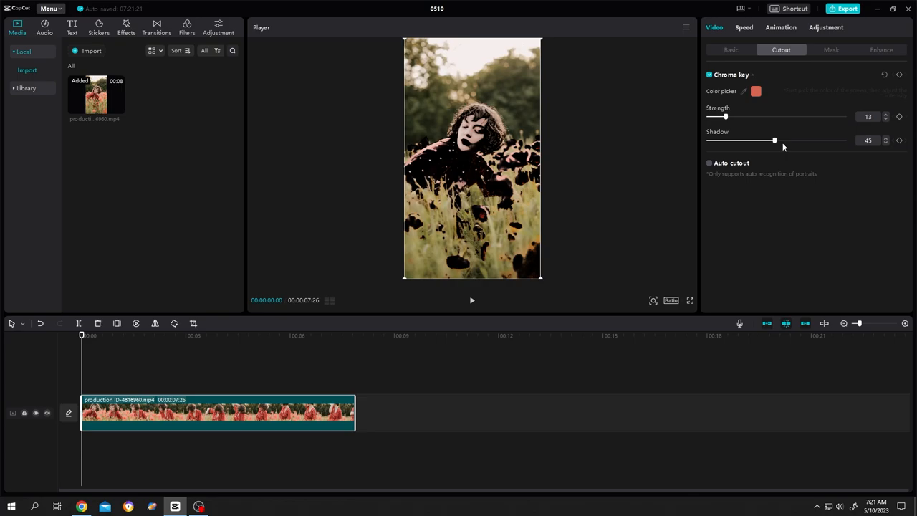
{"action": "left_click_drag", "start_coordinate": [774, 140], "coordinate": [844, 140]}
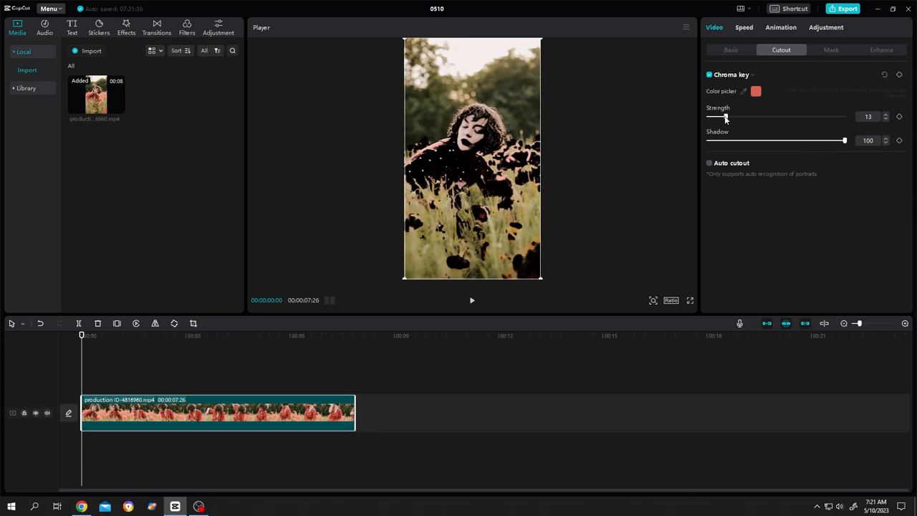
{"action": "left_click_drag", "start_coordinate": [725, 117], "coordinate": [729, 117]}
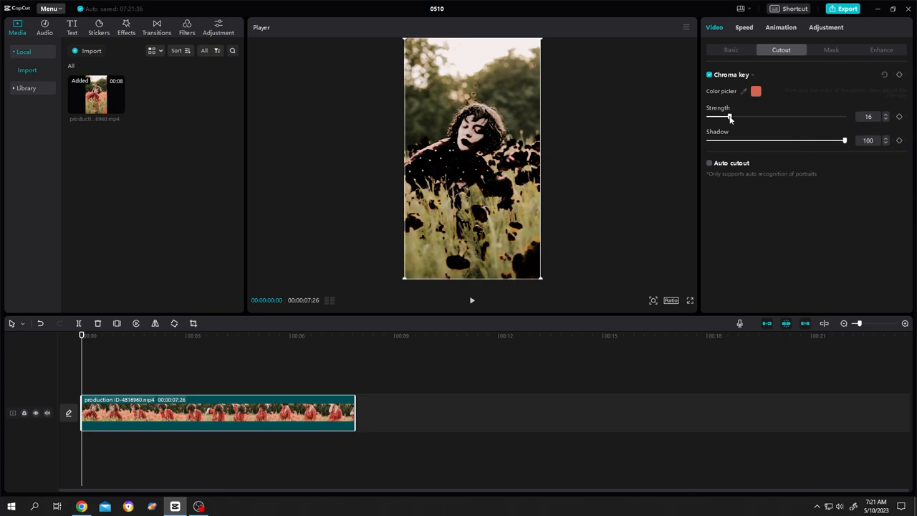
{"action": "left_click_drag", "start_coordinate": [728, 116], "coordinate": [731, 117]}
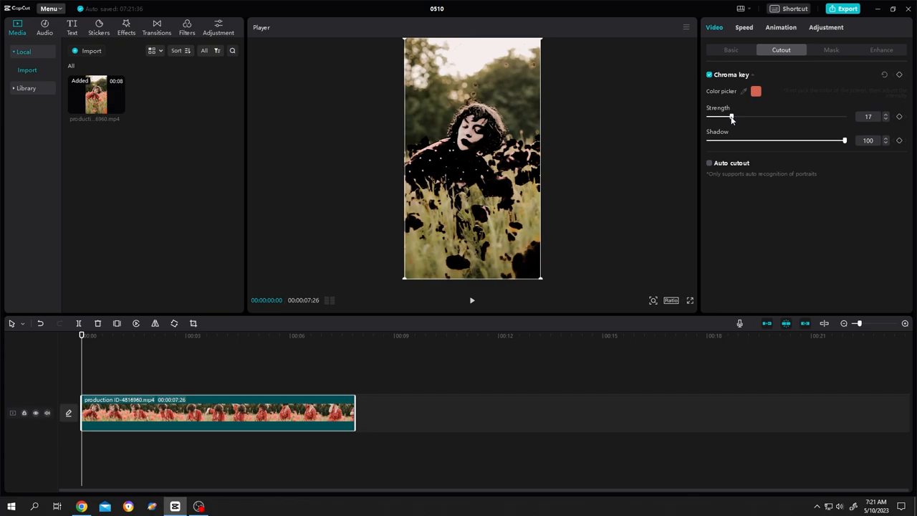
{"action": "mouse_move", "coordinate": [686, 148]}
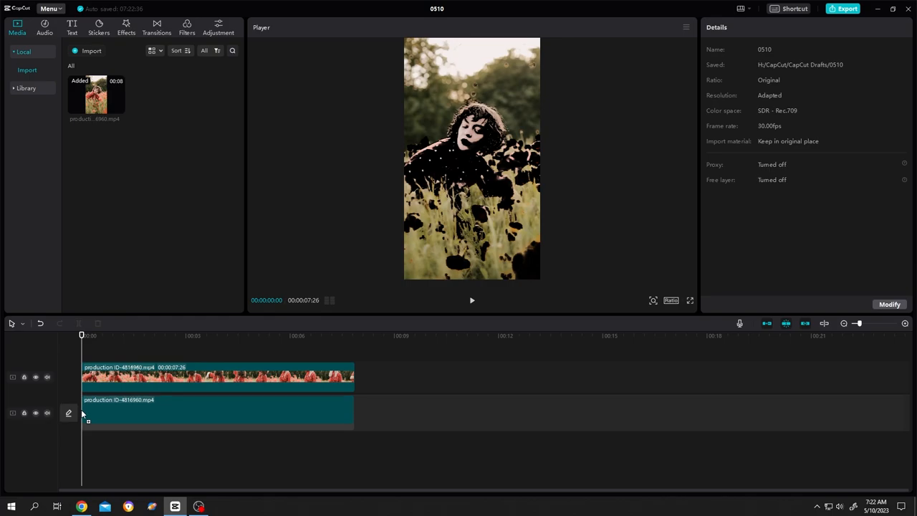
{"action": "left_click", "coordinate": [215, 412]}
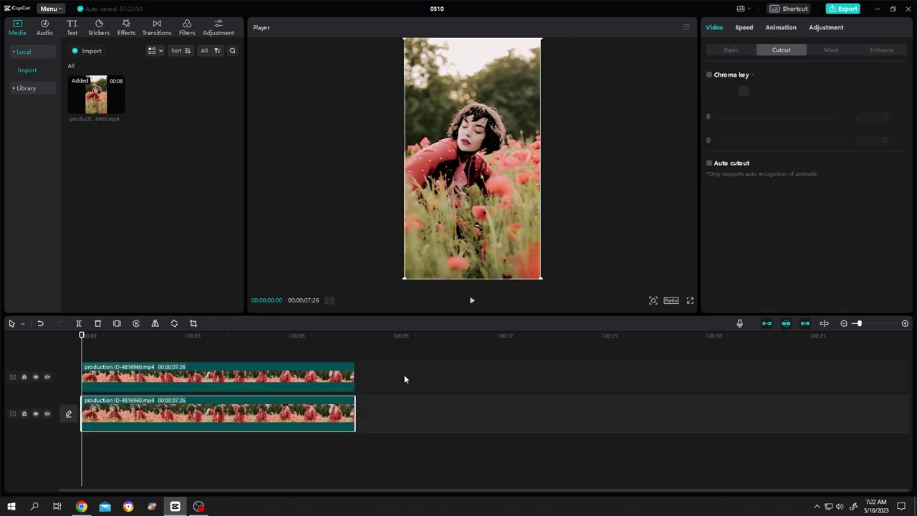
{"action": "left_click", "coordinate": [709, 74]}
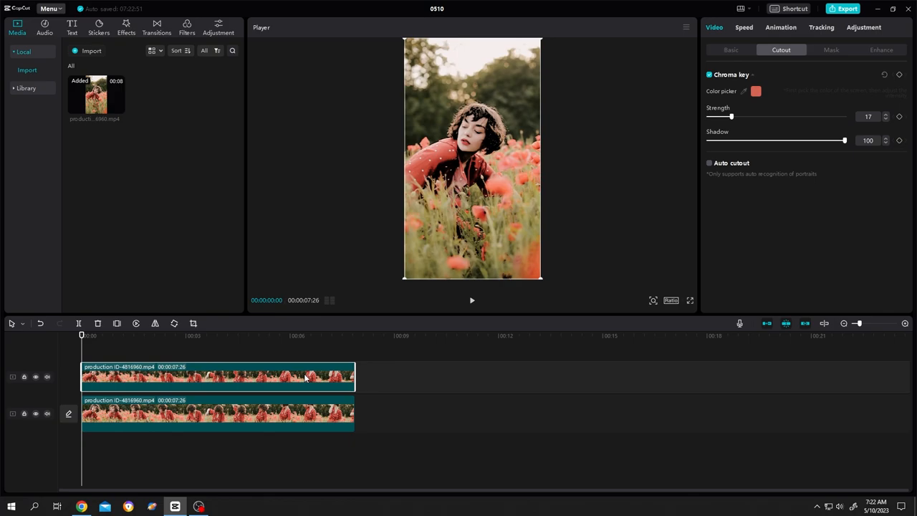
Set the keyed clip's saturation to -50, preview playback, and review its Cutout settings.
{"action": "left_click", "coordinate": [867, 28]}
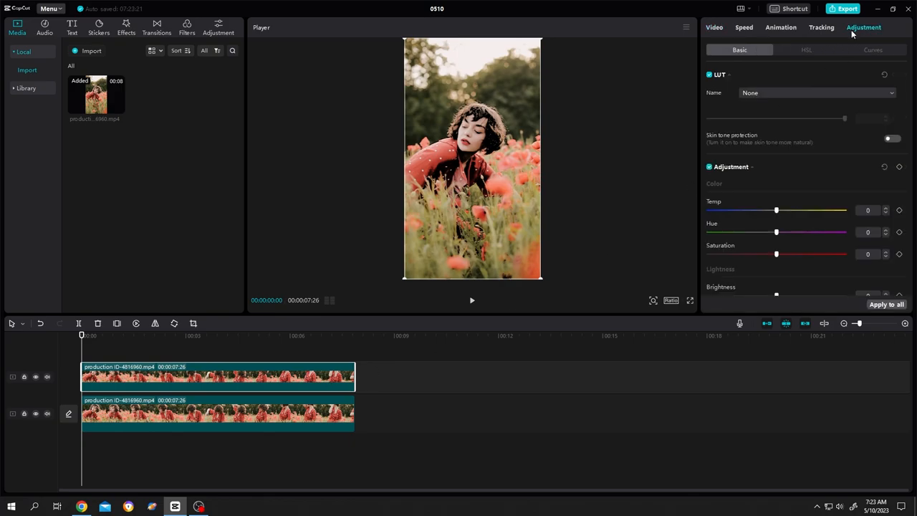
{"action": "left_click_drag", "start_coordinate": [777, 255], "coordinate": [734, 255]}
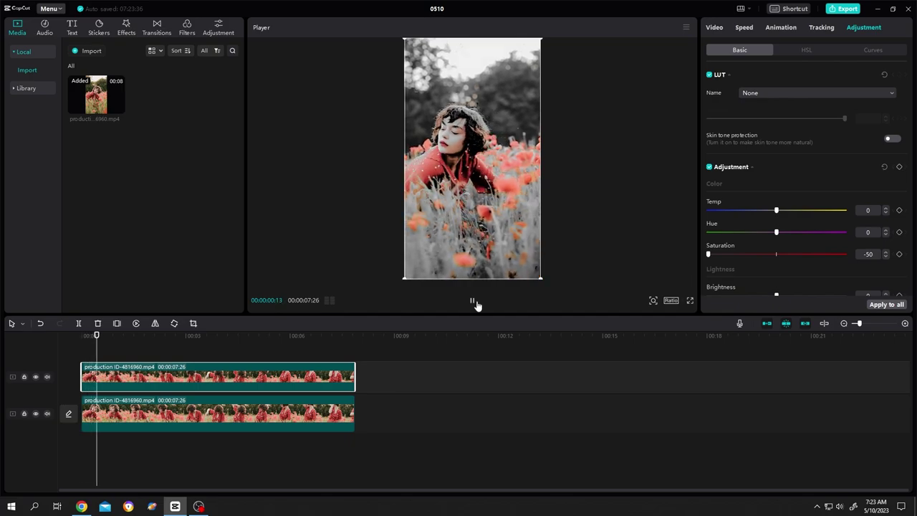
{"action": "left_click", "coordinate": [475, 301]}
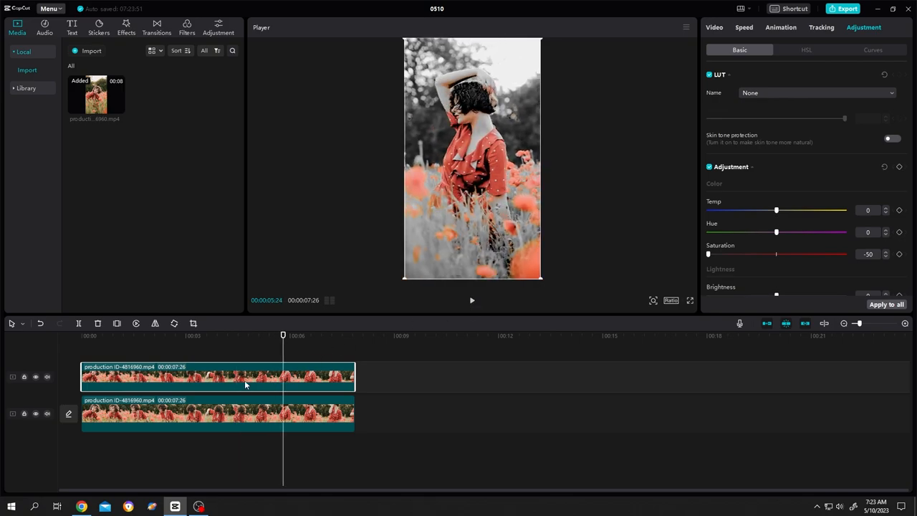
{"action": "left_click", "coordinate": [781, 49]}
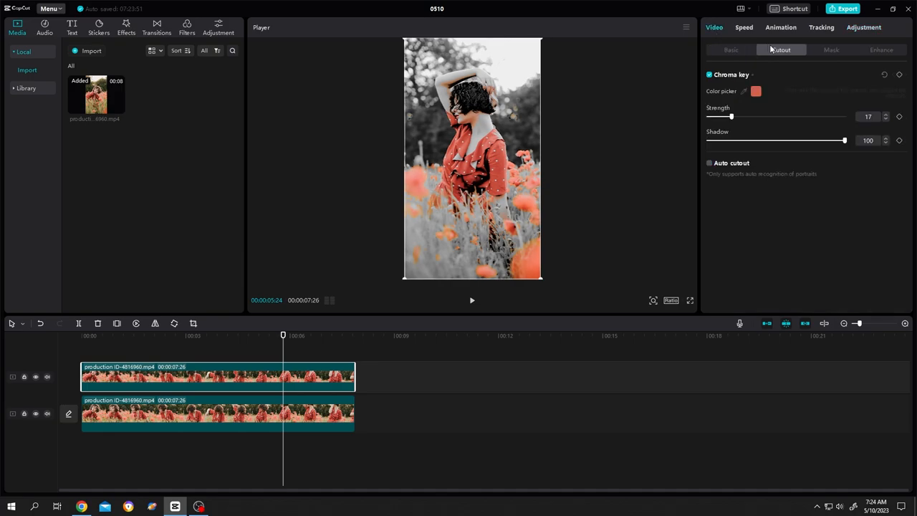